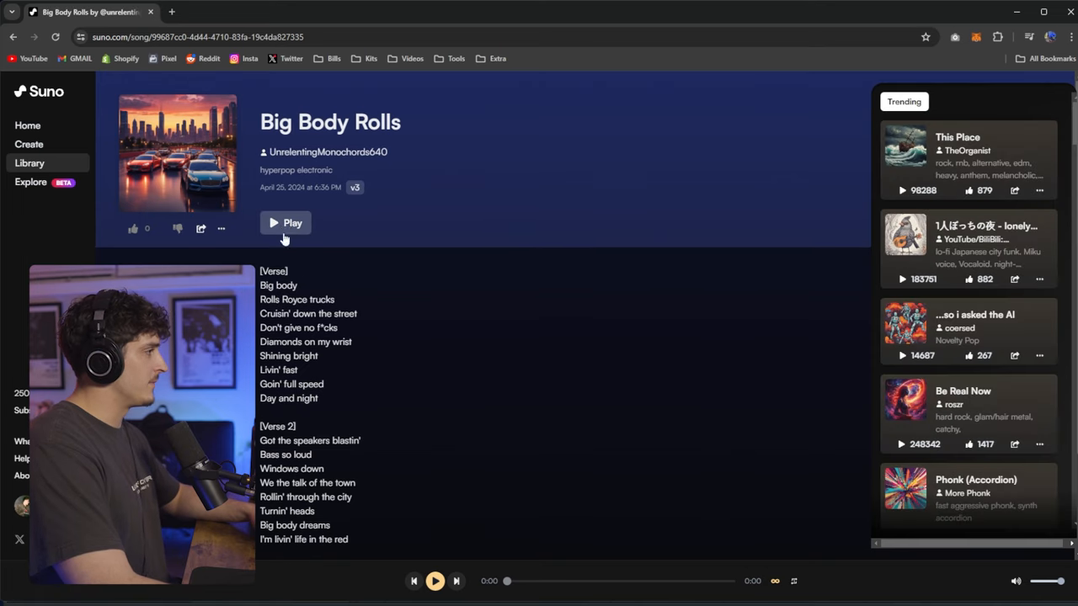
Play Big Body Rolls and scroll down through its lyrics
left_click(286, 222)
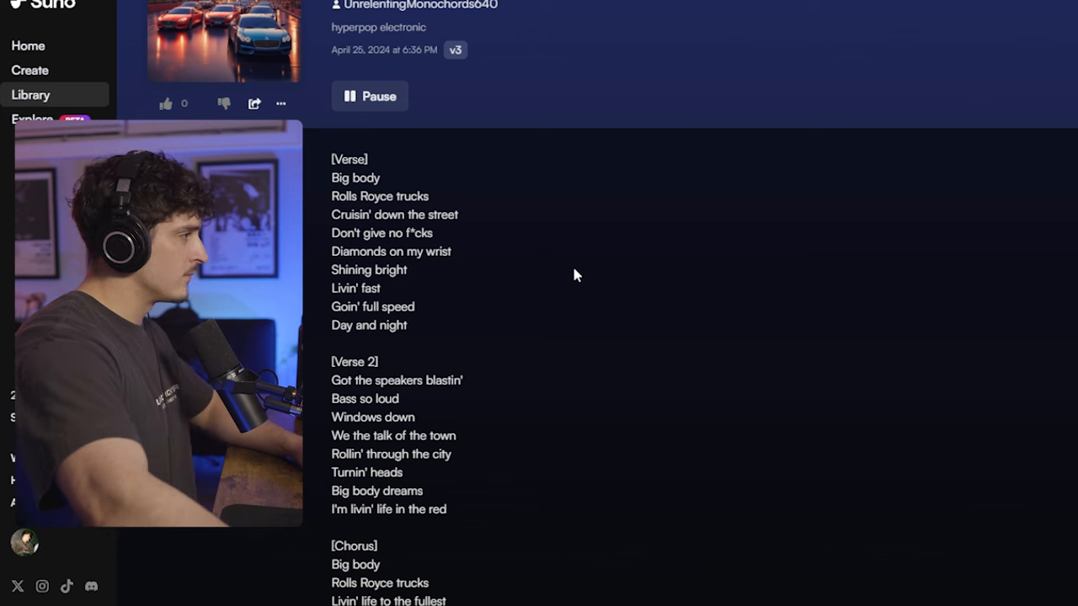
scroll("down", 3)
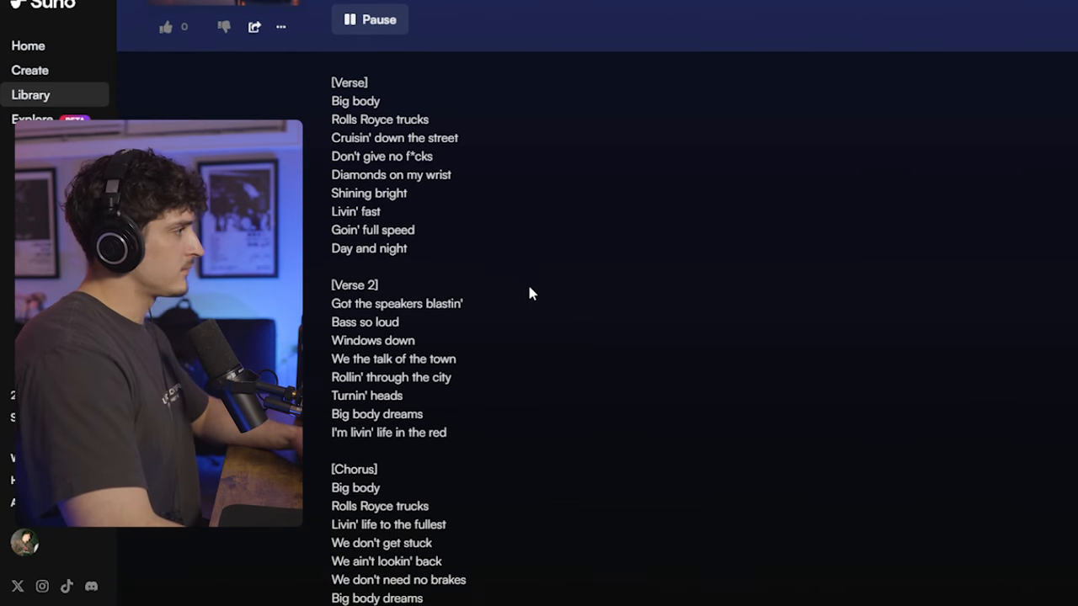
mouse_move(474, 270)
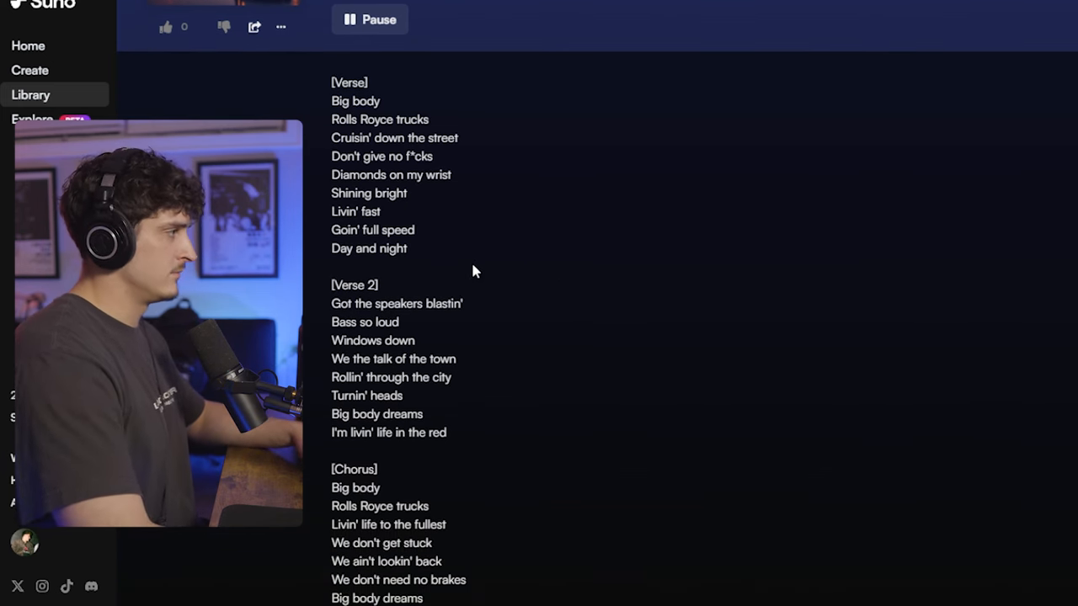
scroll("down", 3)
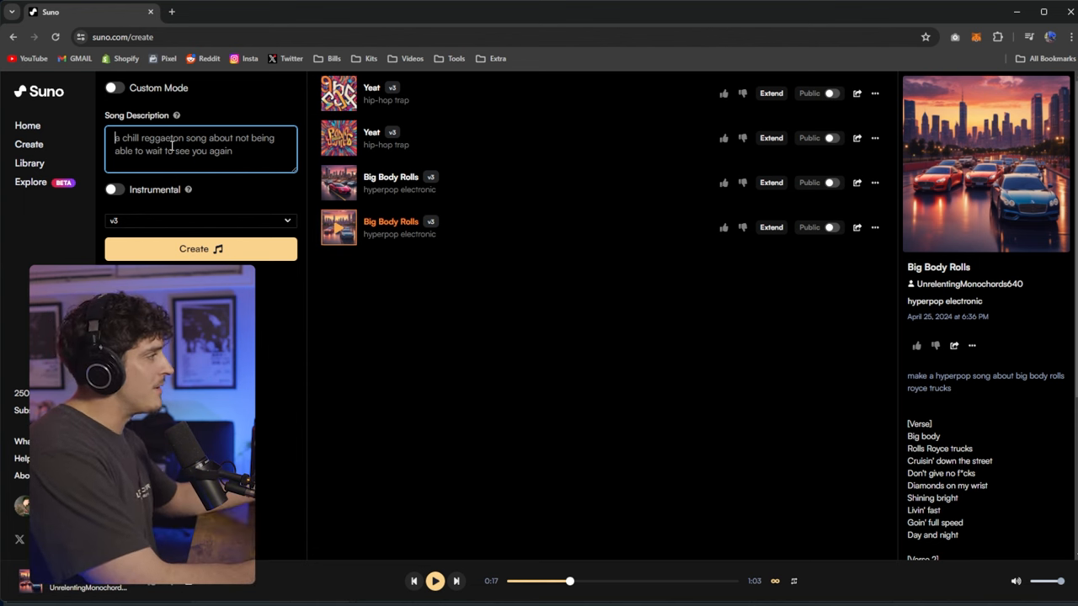
Generate songs from a minimal house description about a big body Lamborghini and lots of money
type("minimal house song about")
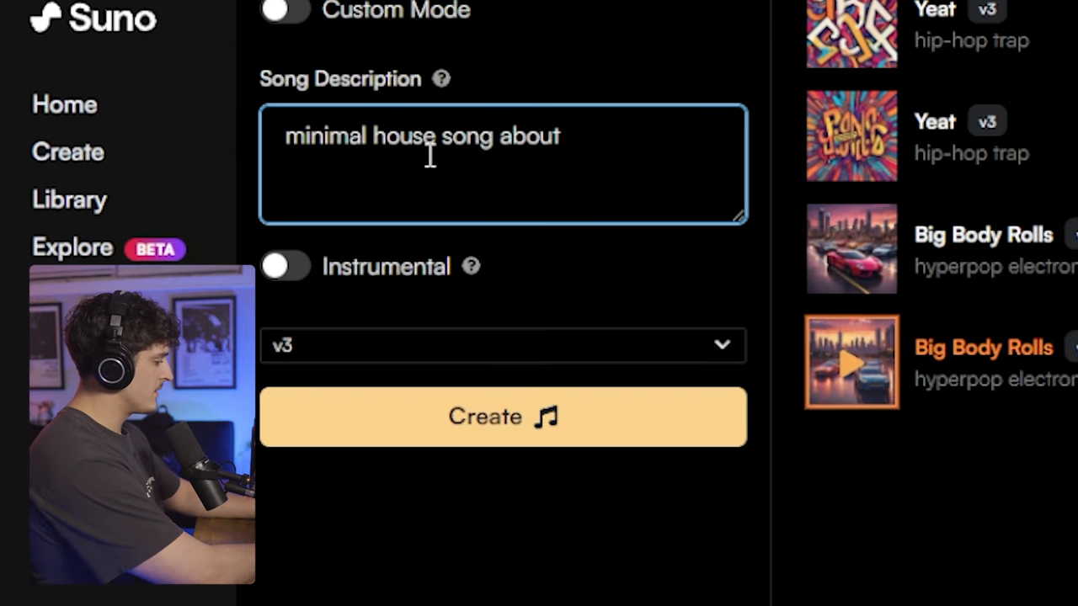
type("big body")
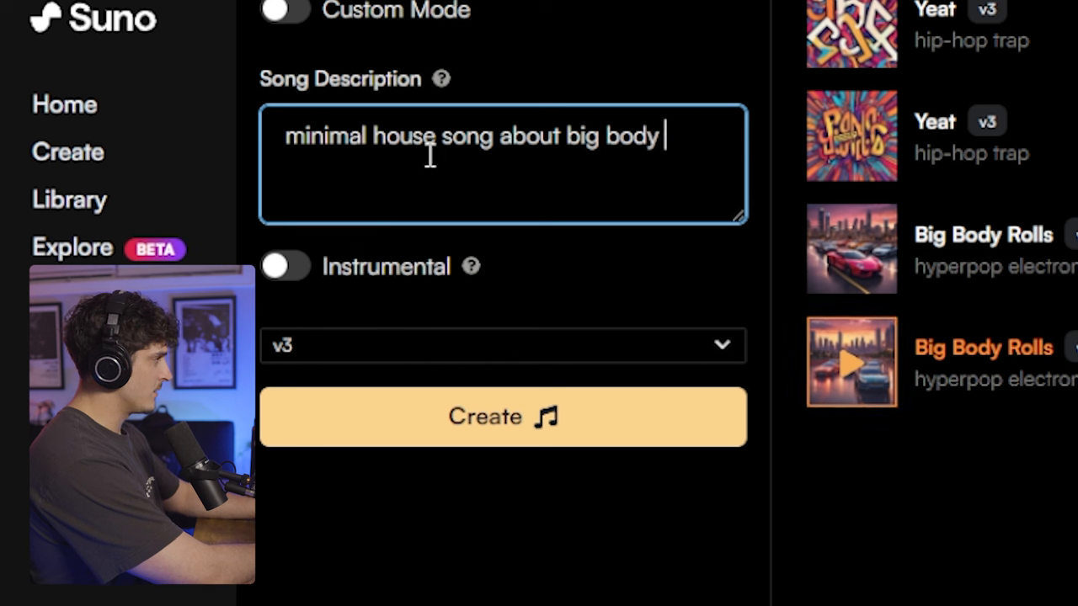
type("lamborgini")
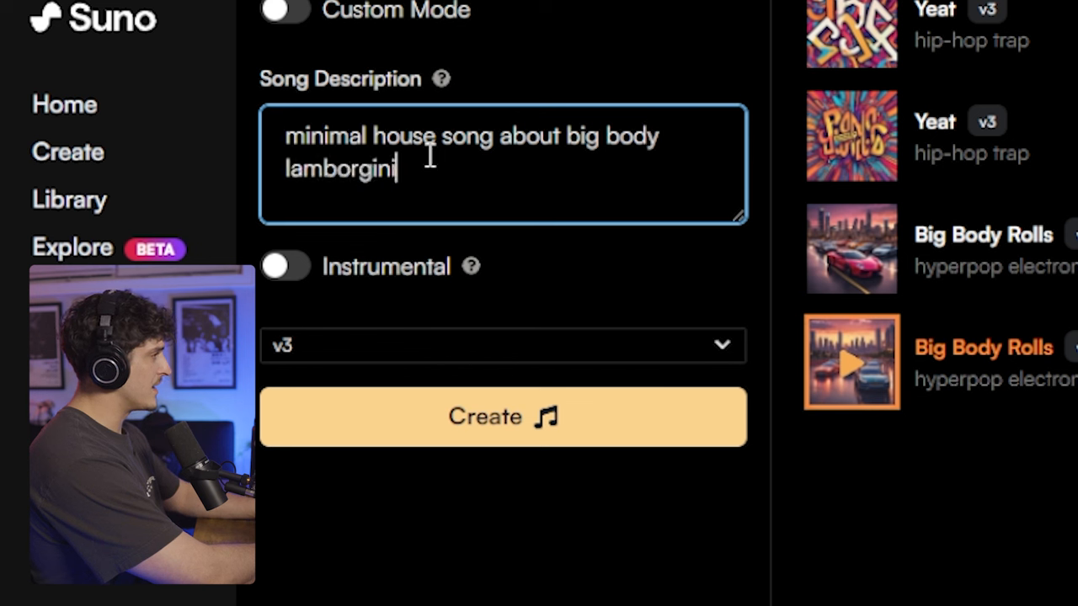
type("an")
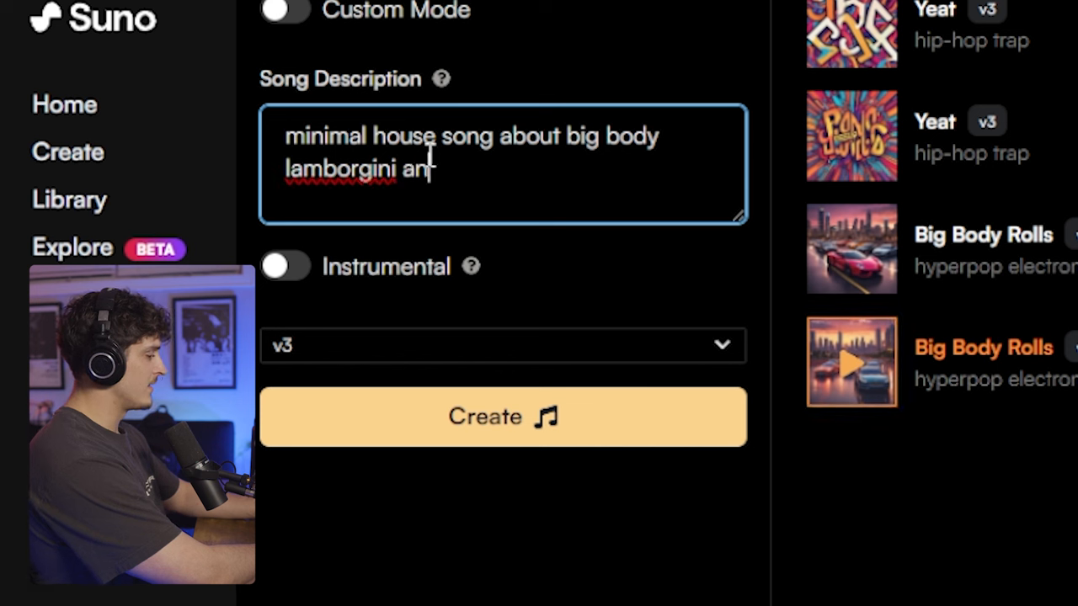
type("d a lot of mone")
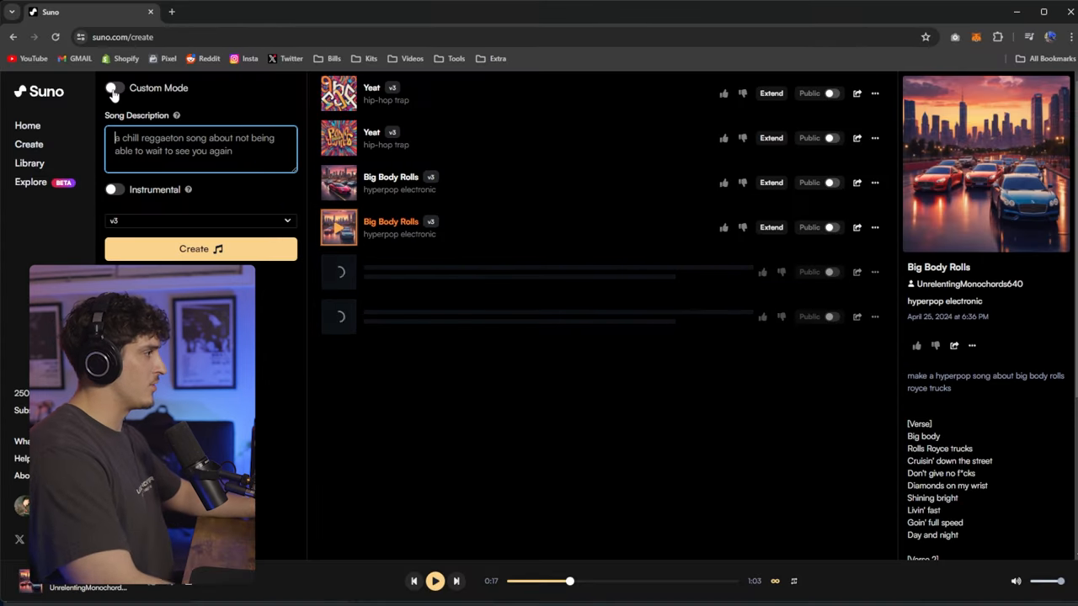
left_click(113, 88)
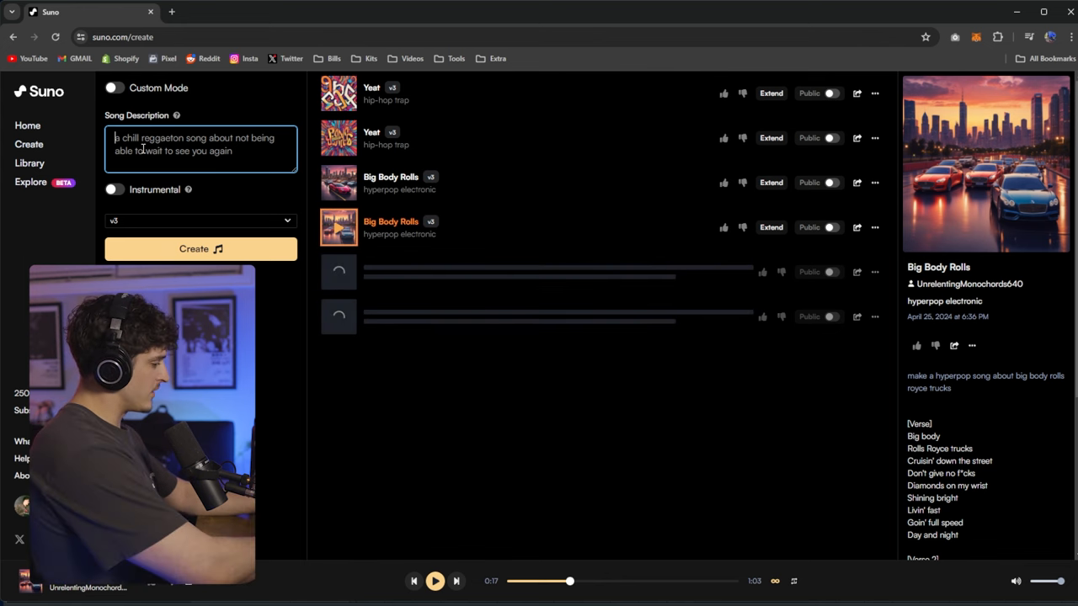
Write a Song Description for a futuristic country song about the year 2093
type("a country song about the")
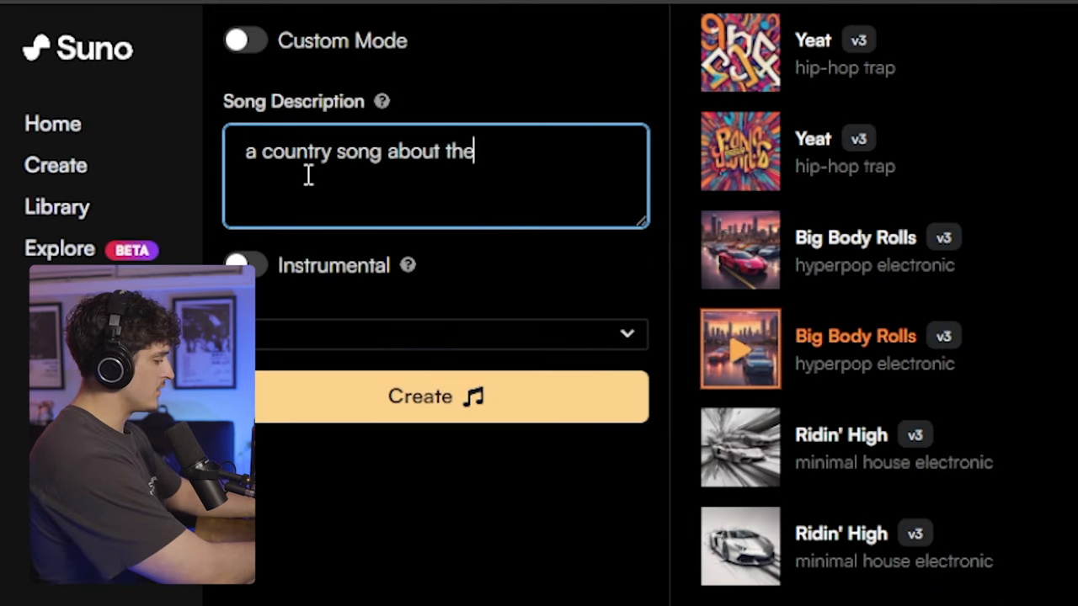
type("year 2093 and how futur")
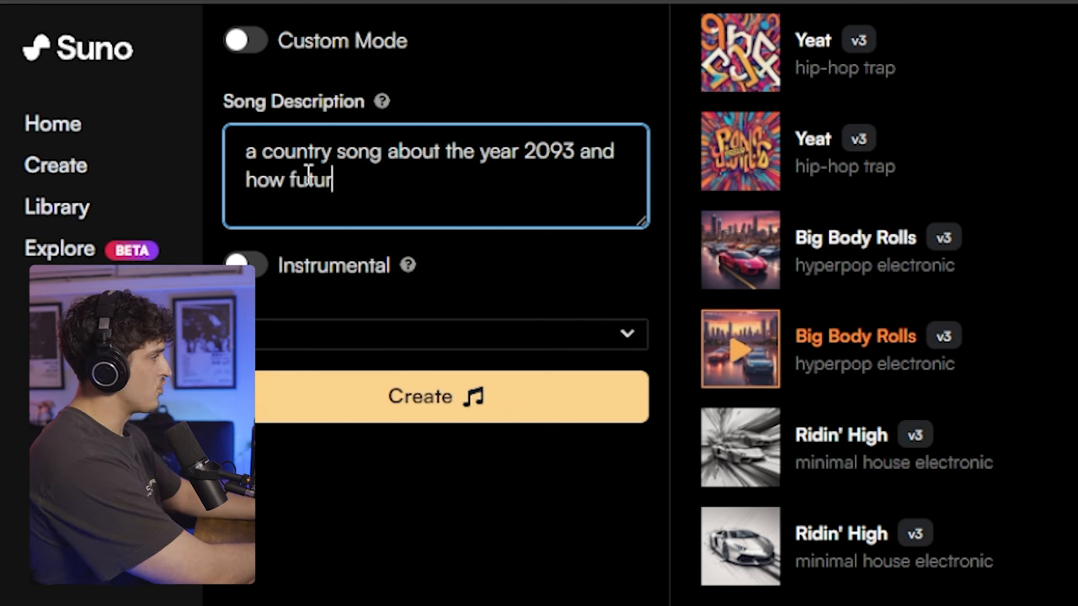
type("istic it will be")
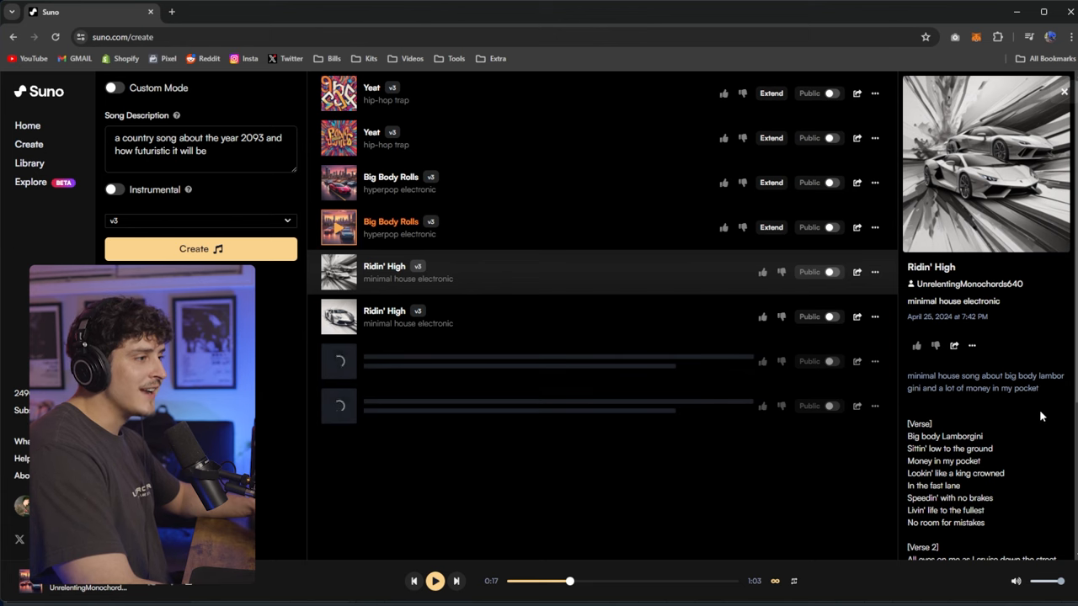
Play the first Ridin' High track and scroll through its lyrics
left_click(339, 271)
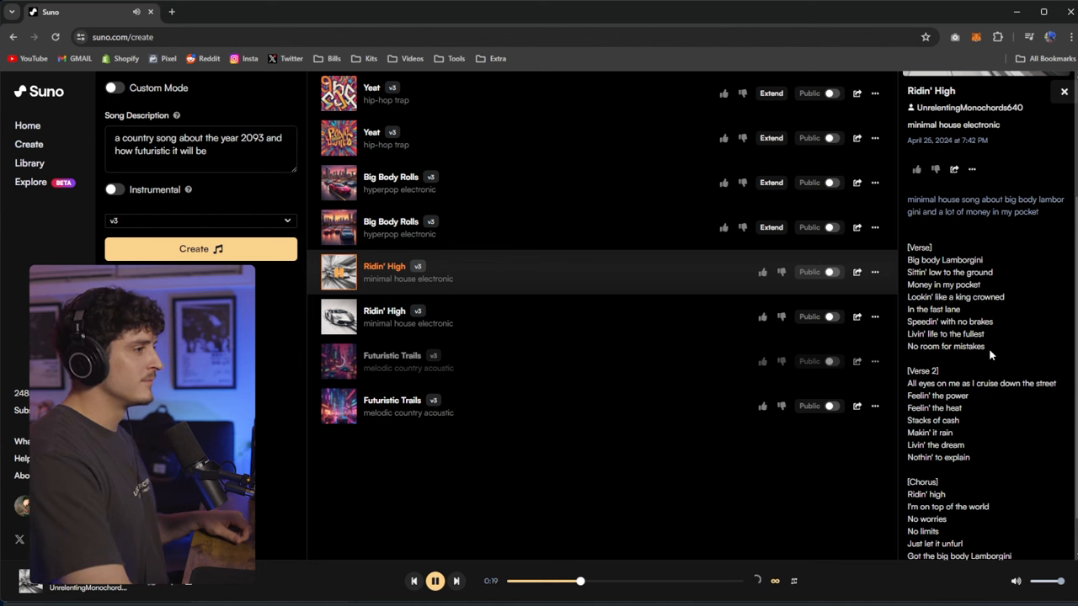
mouse_move(970, 364)
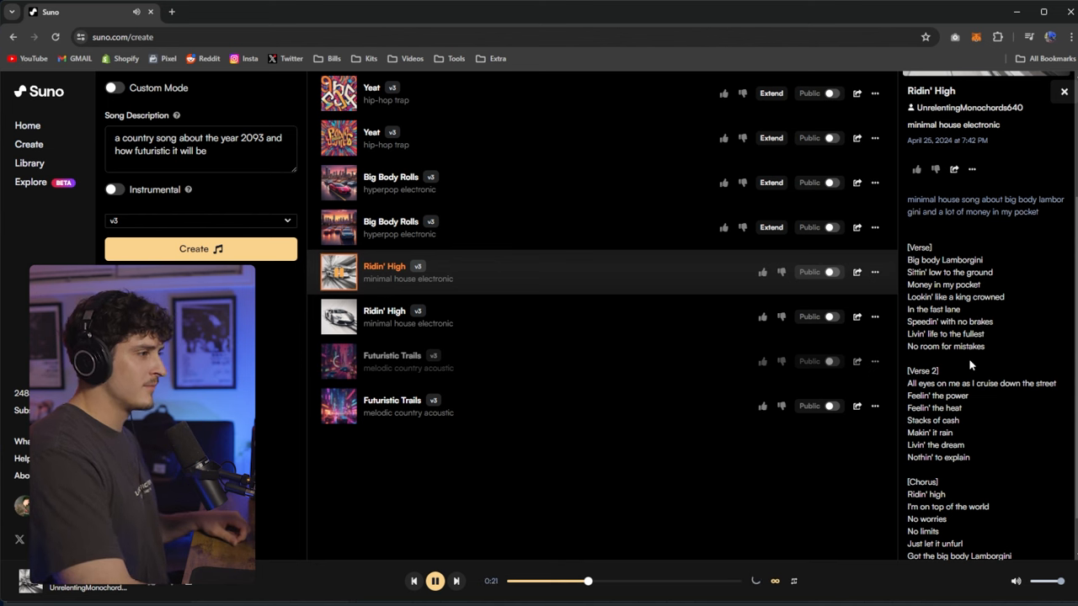
mouse_move(956, 368)
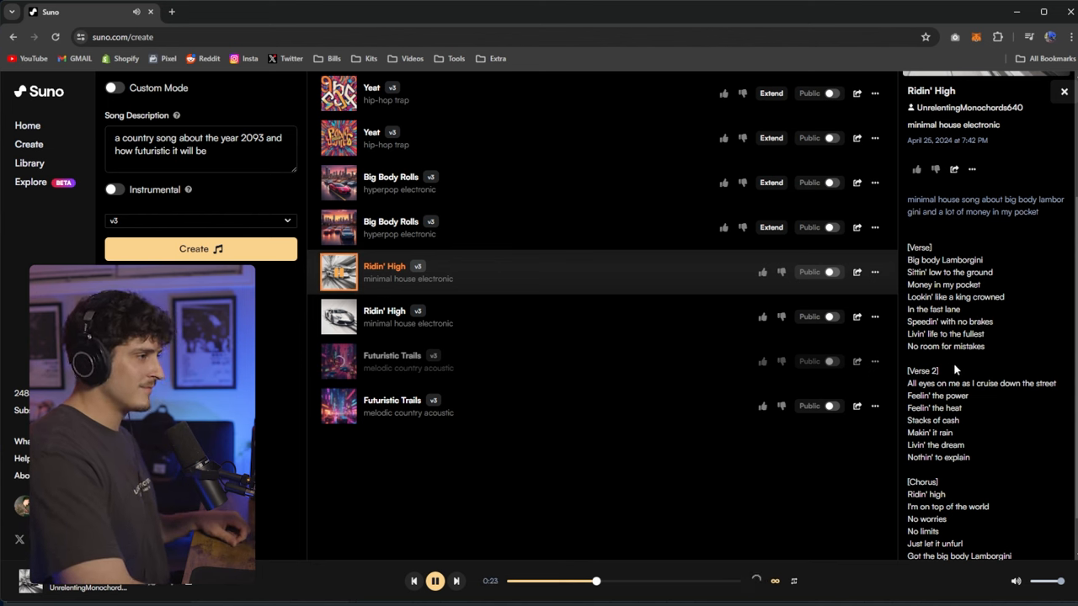
scroll("down", 3)
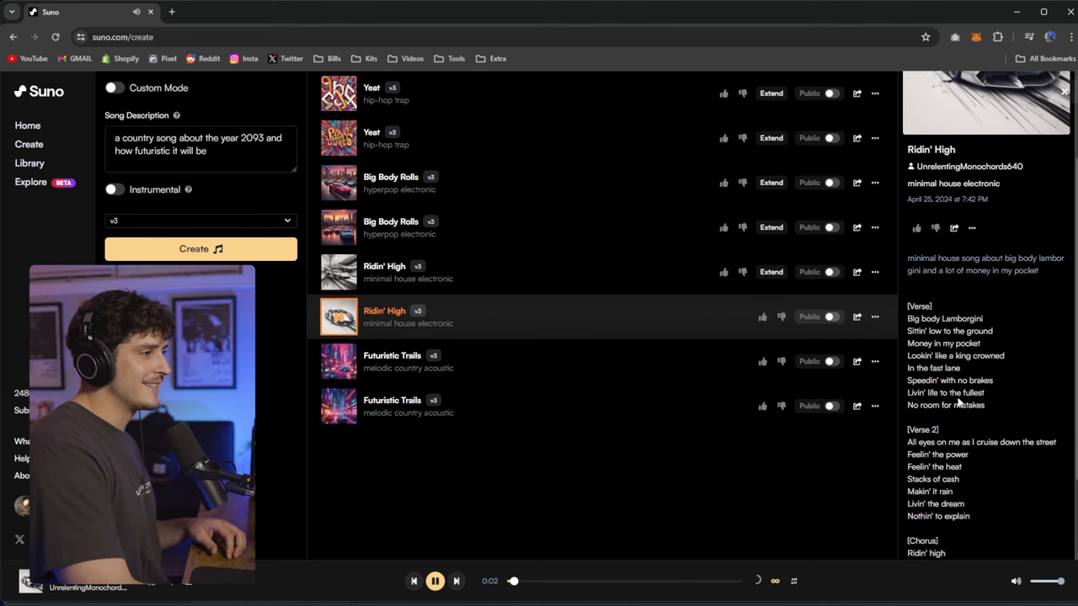
scroll("down", 3)
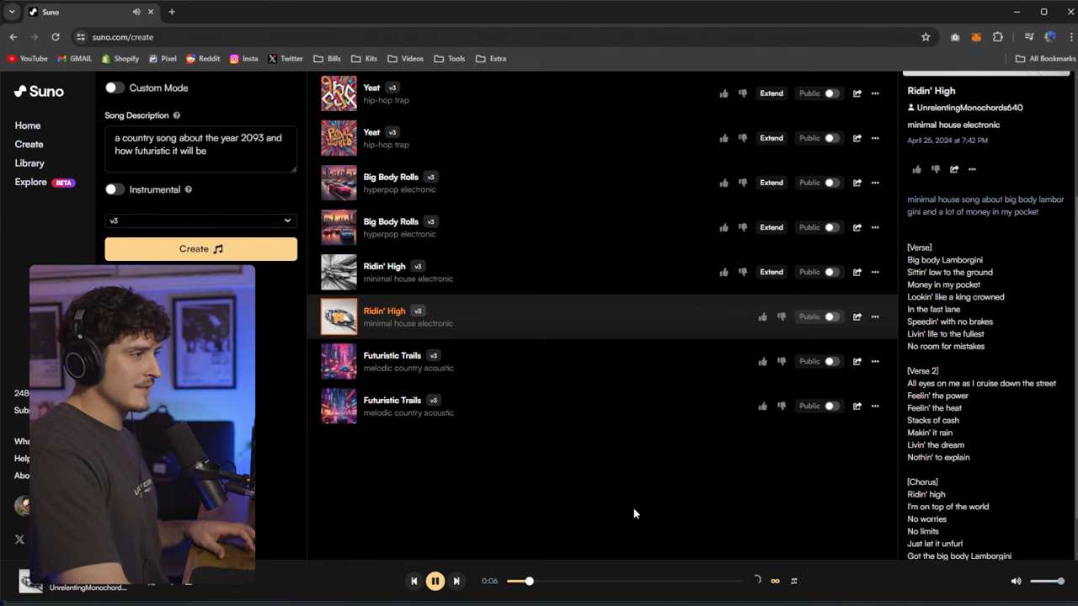
mouse_move(558, 514)
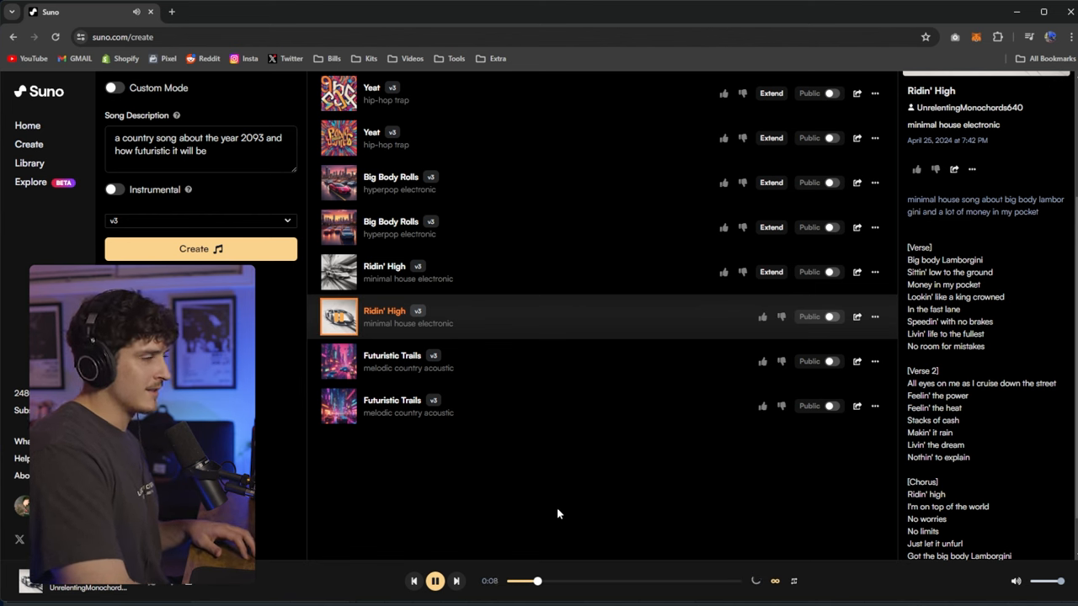
mouse_move(531, 518)
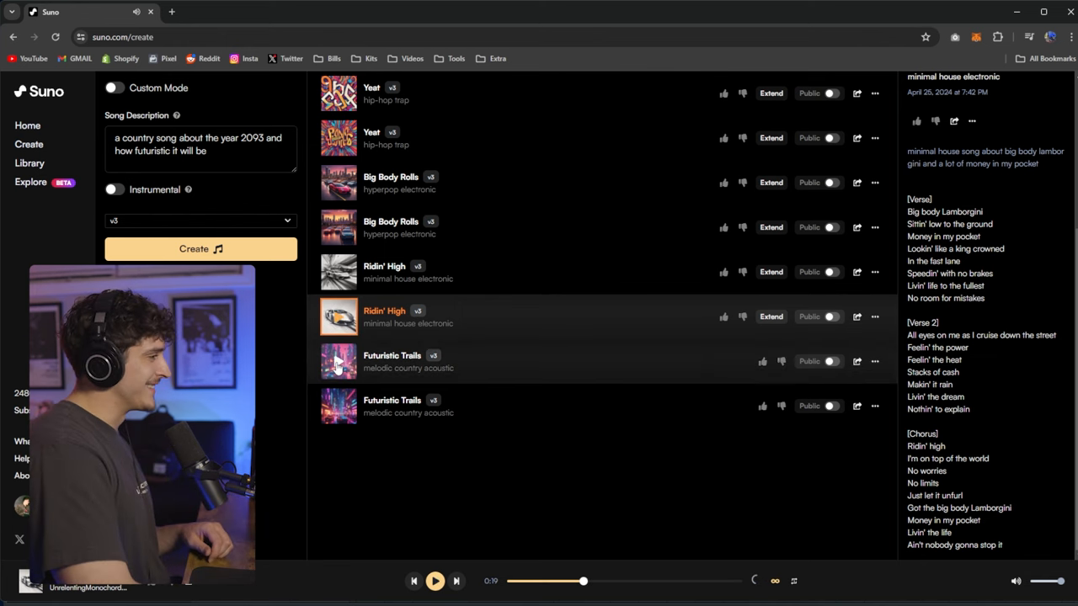
Preview the first Futuristic Trails song, then switch to its second version
left_click(392, 356)
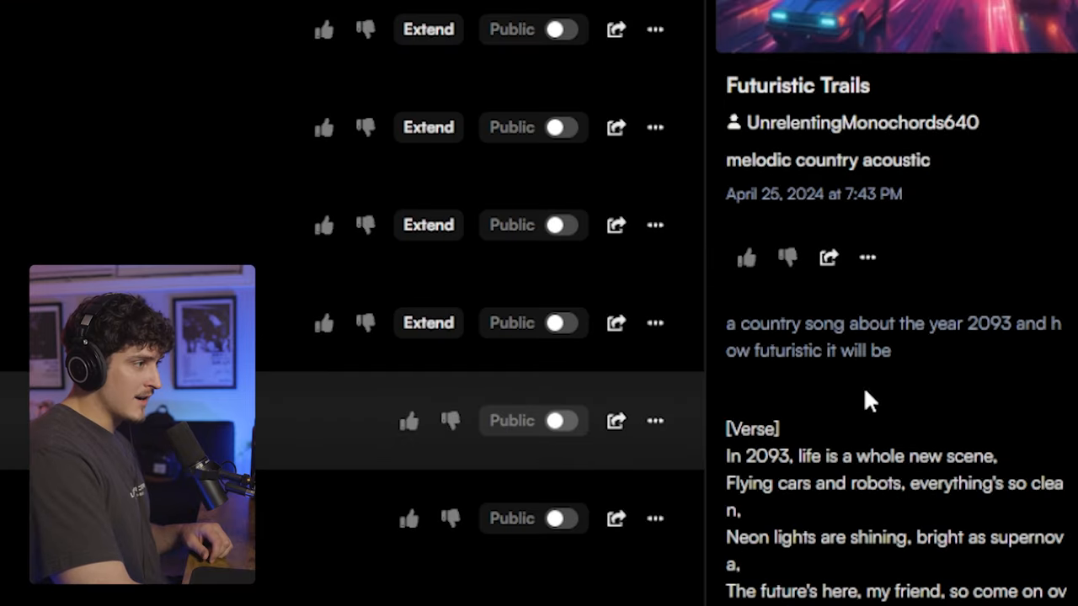
mouse_move(950, 162)
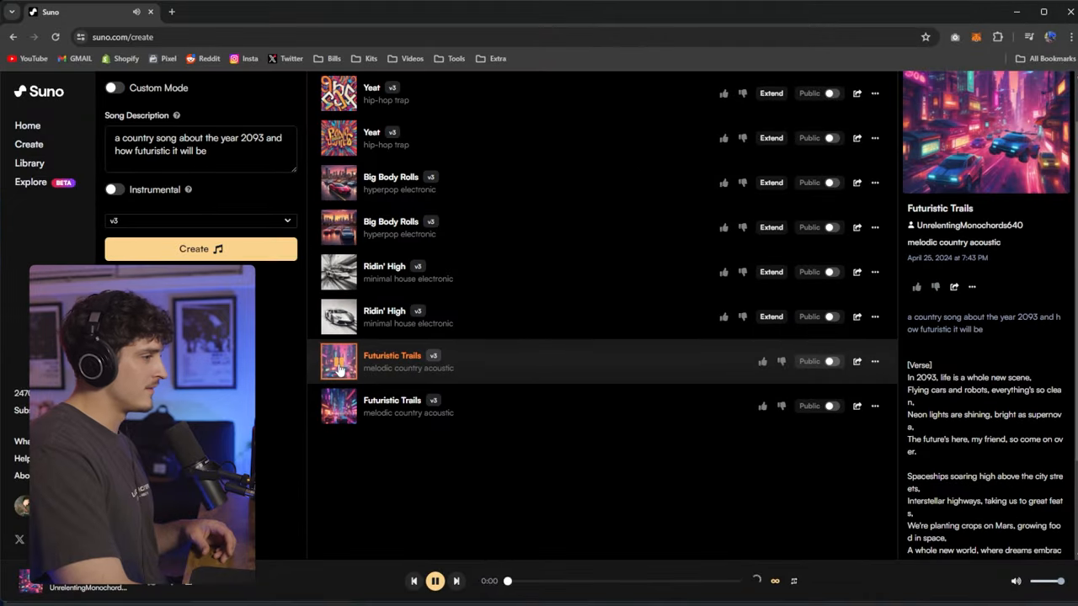
left_click(338, 361)
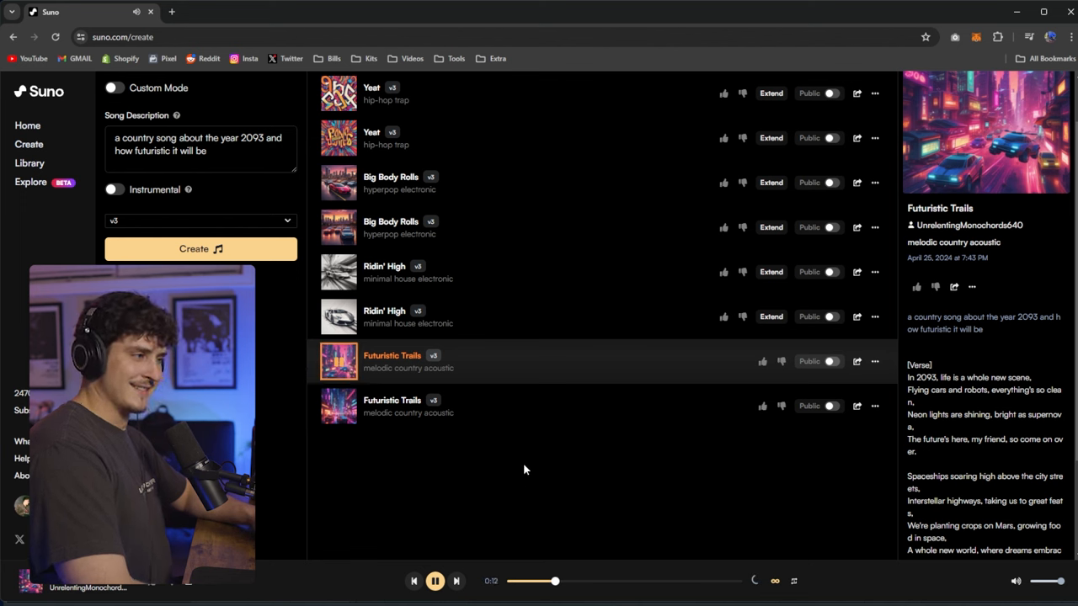
mouse_move(476, 453)
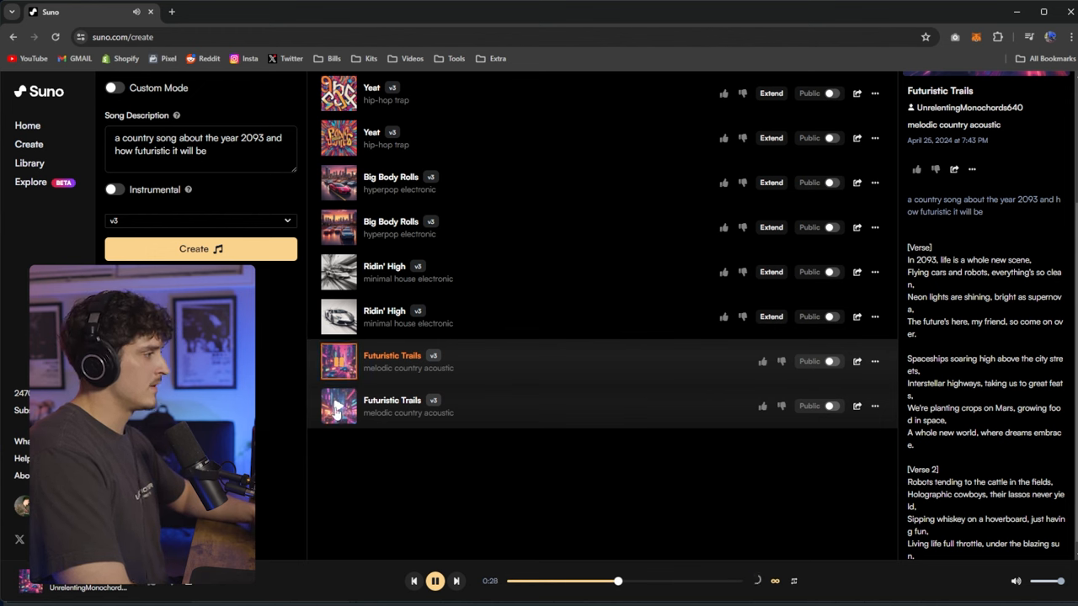
left_click(337, 406)
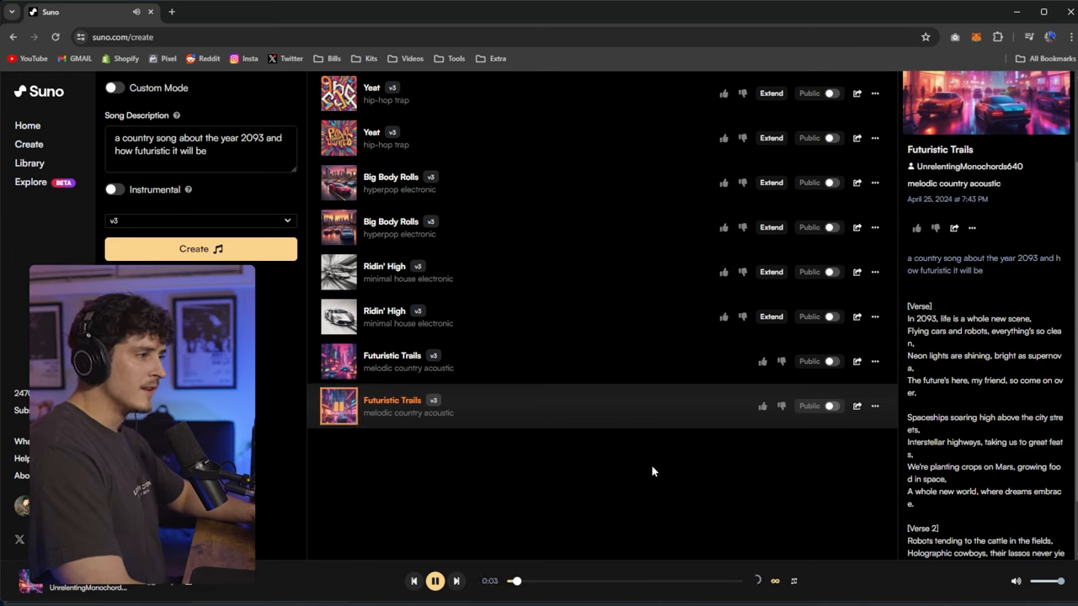
scroll("down", 3)
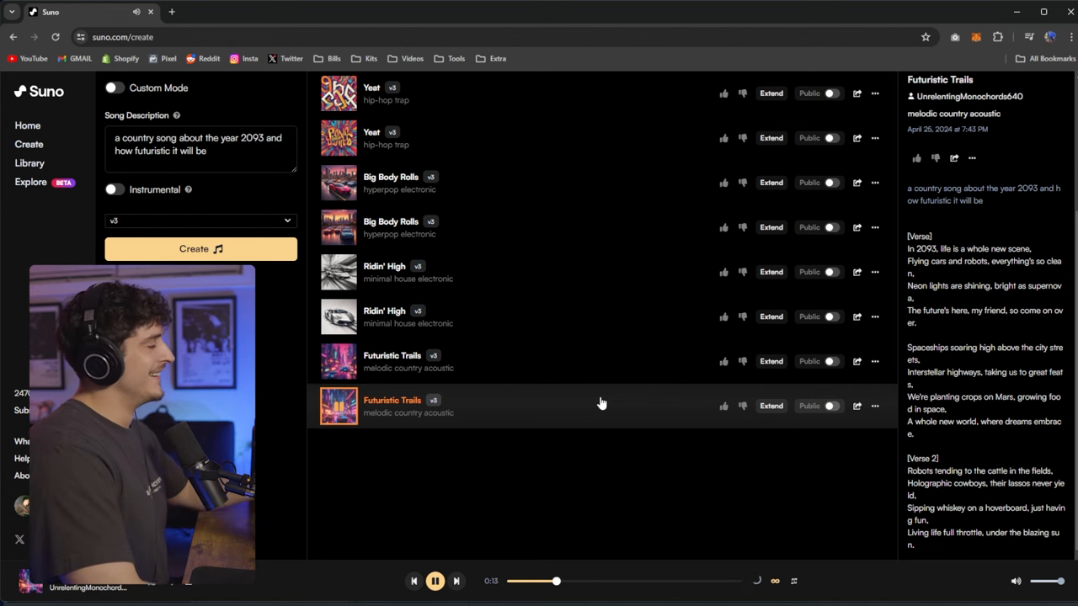
mouse_move(451, 455)
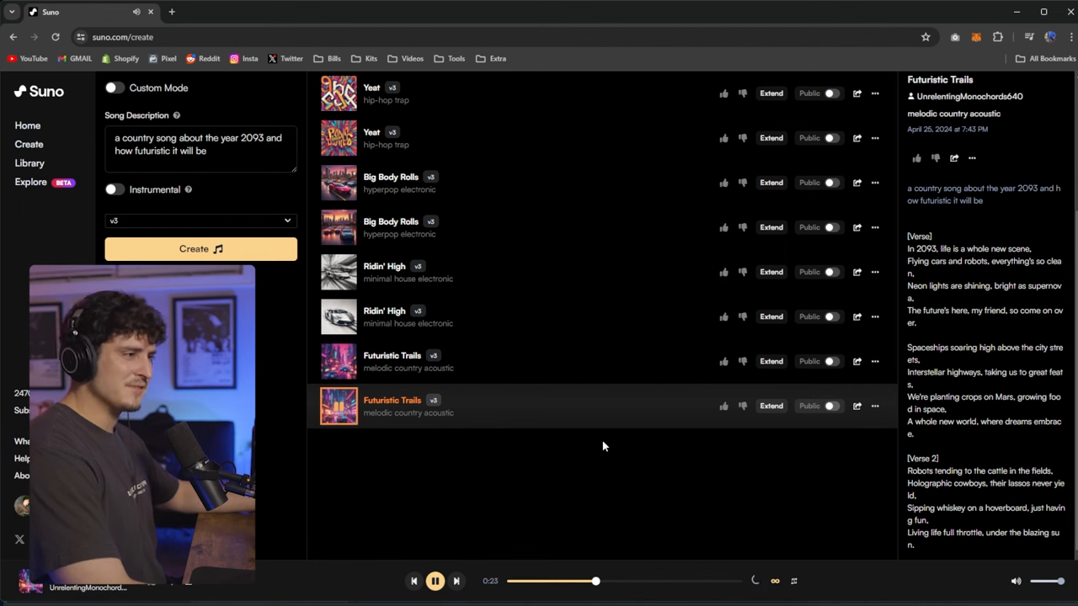
mouse_move(500, 446)
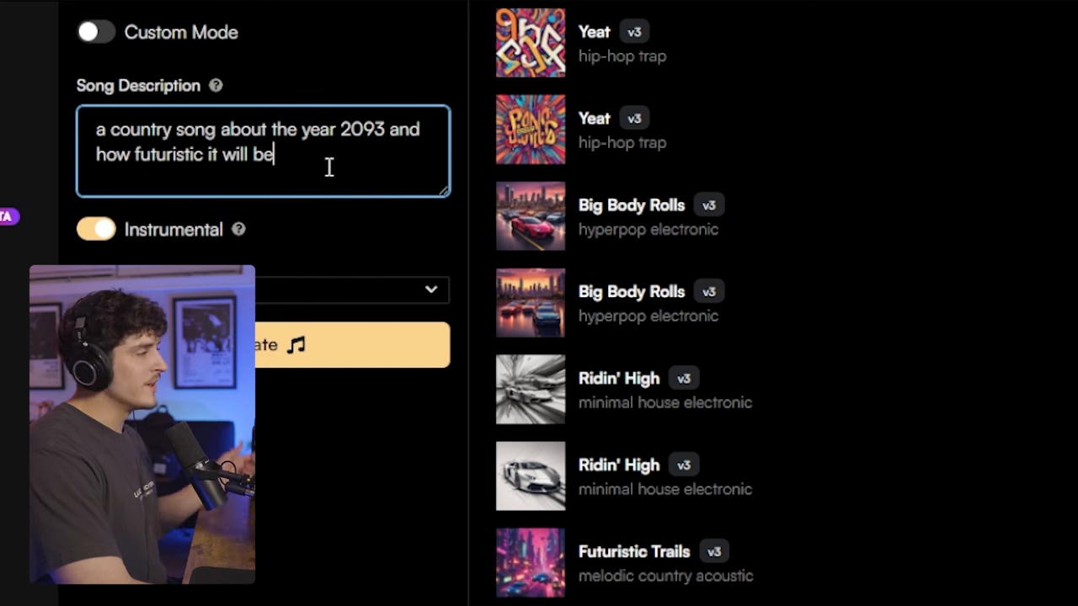
Describe a very futuristic hyperpop house song and play the resulting Electric Dreams track
type("hy")
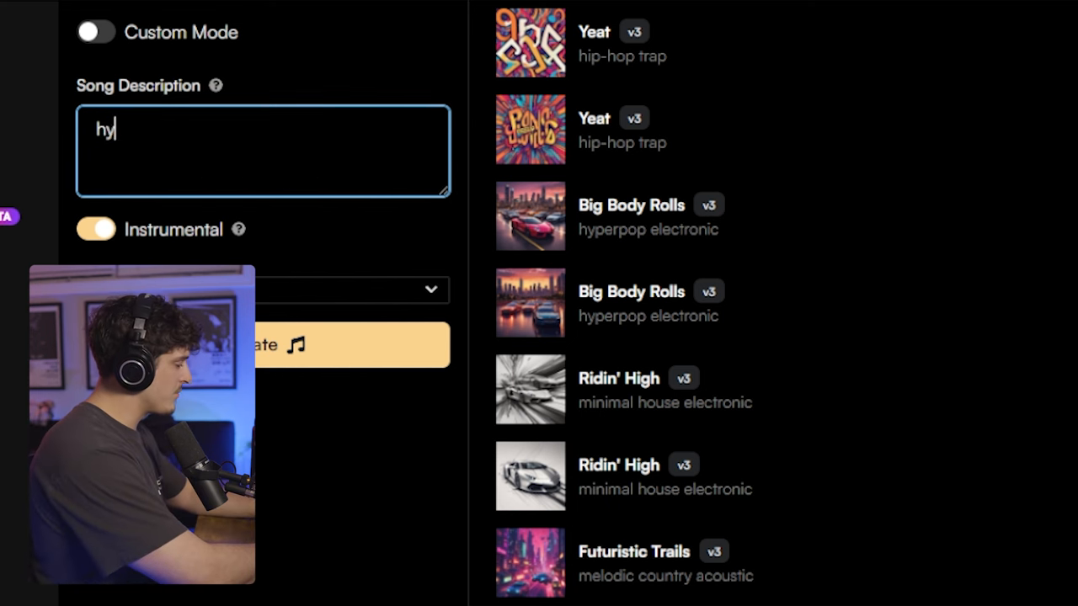
type("make a")
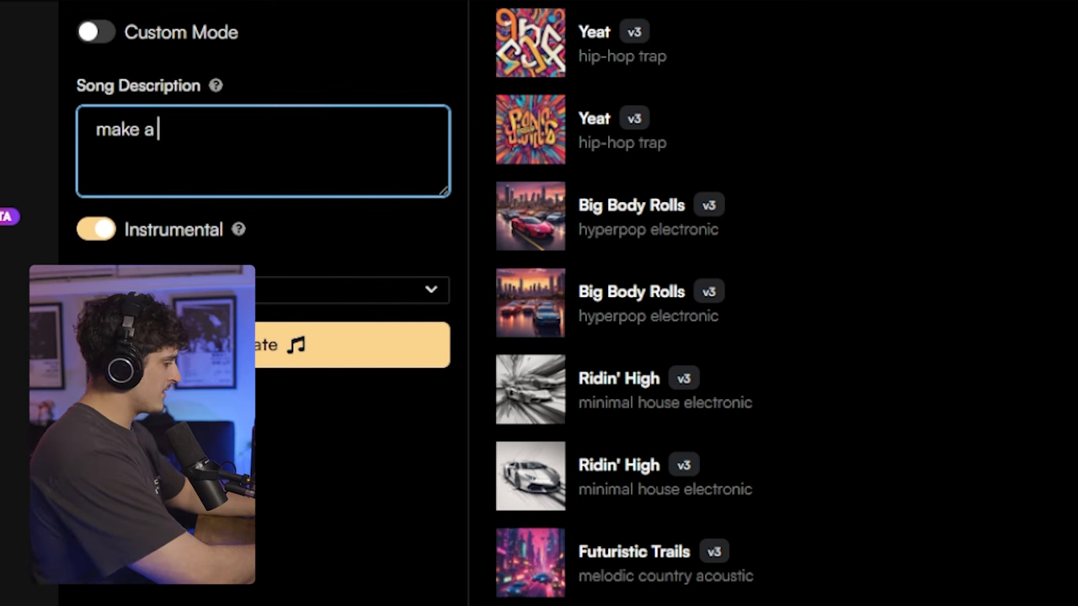
type("song")
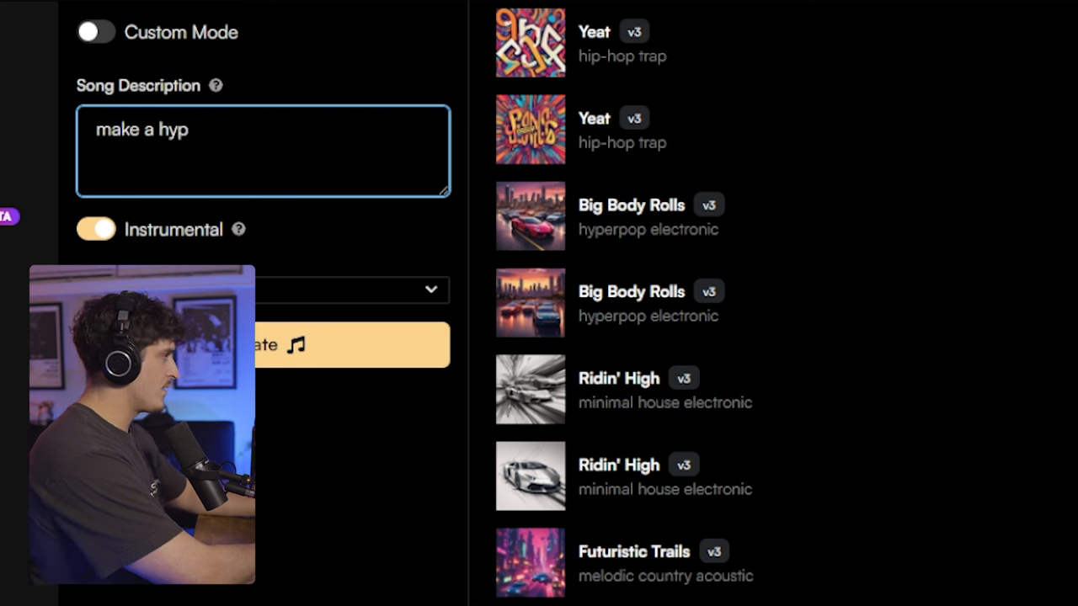
type("erpop hd")
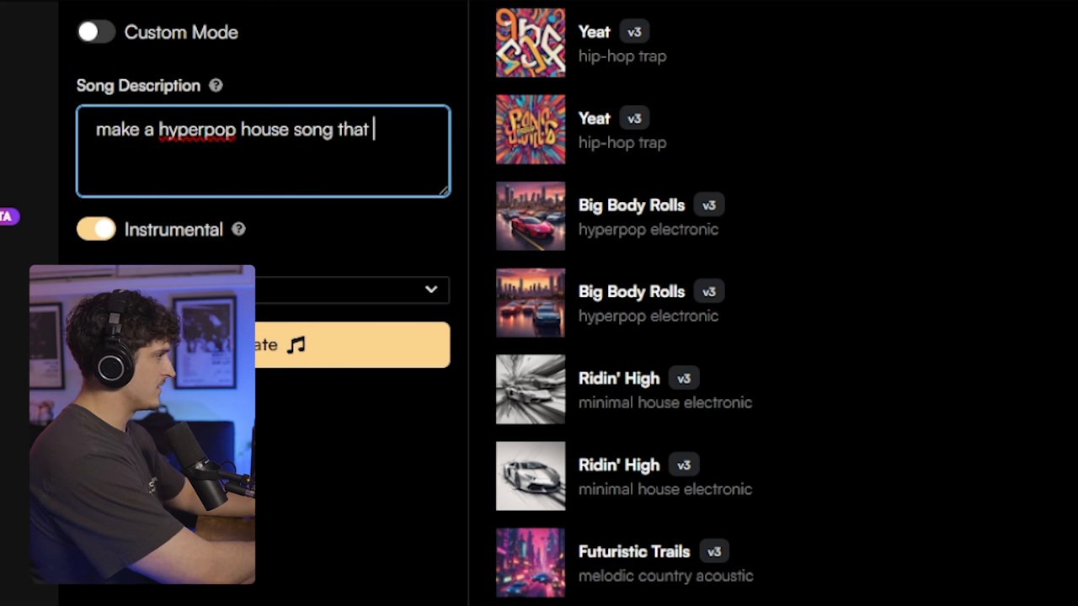
type("sounds very futurisitic")
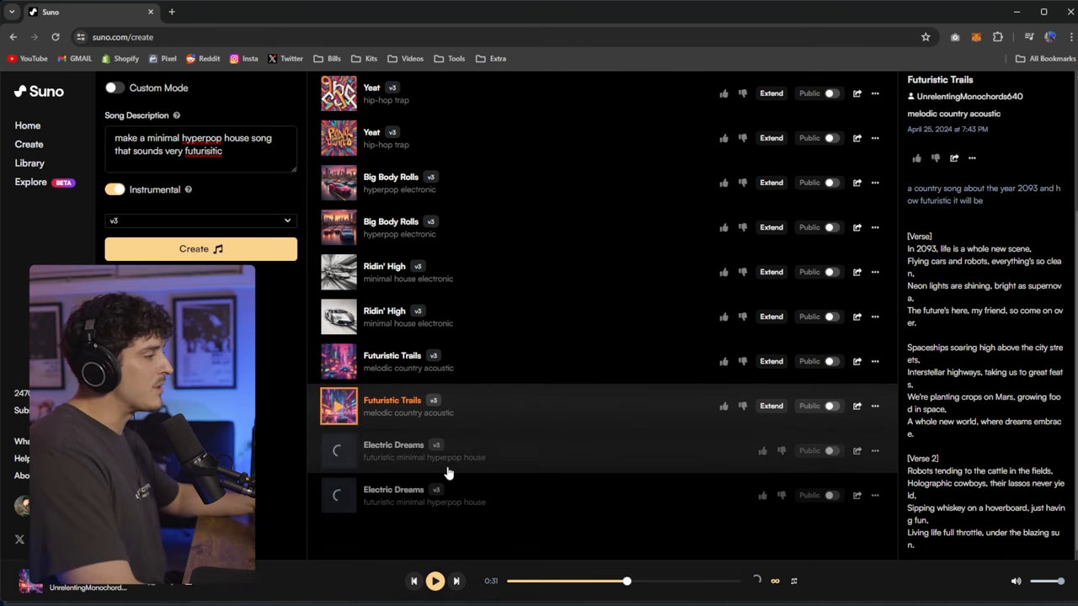
mouse_move(498, 465)
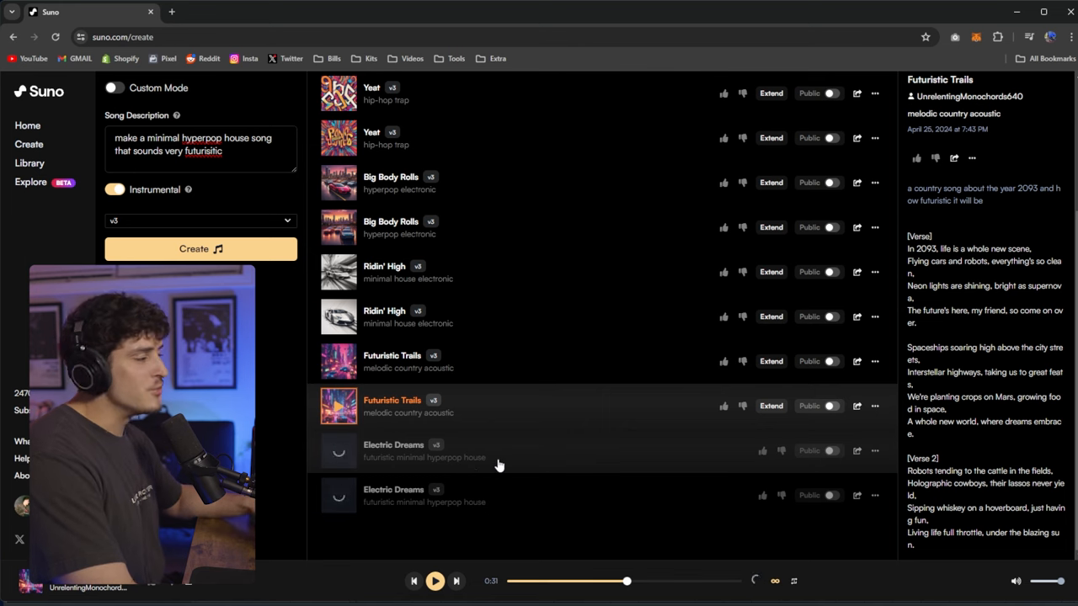
left_click(393, 445)
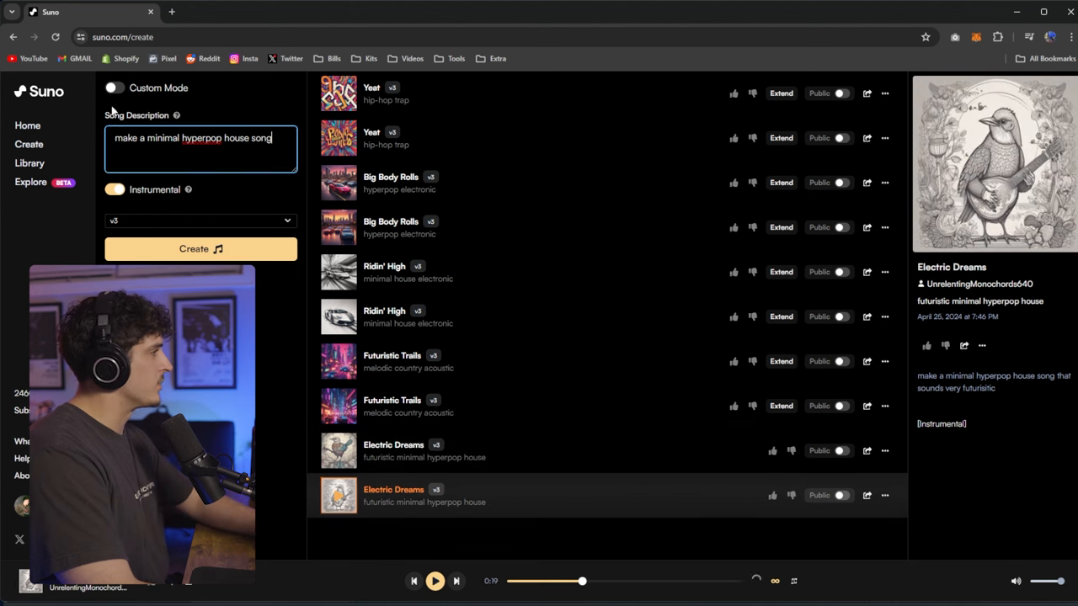
Generate from the shortened description, play the first new Electric Dreams version, then pause
left_click(200, 249)
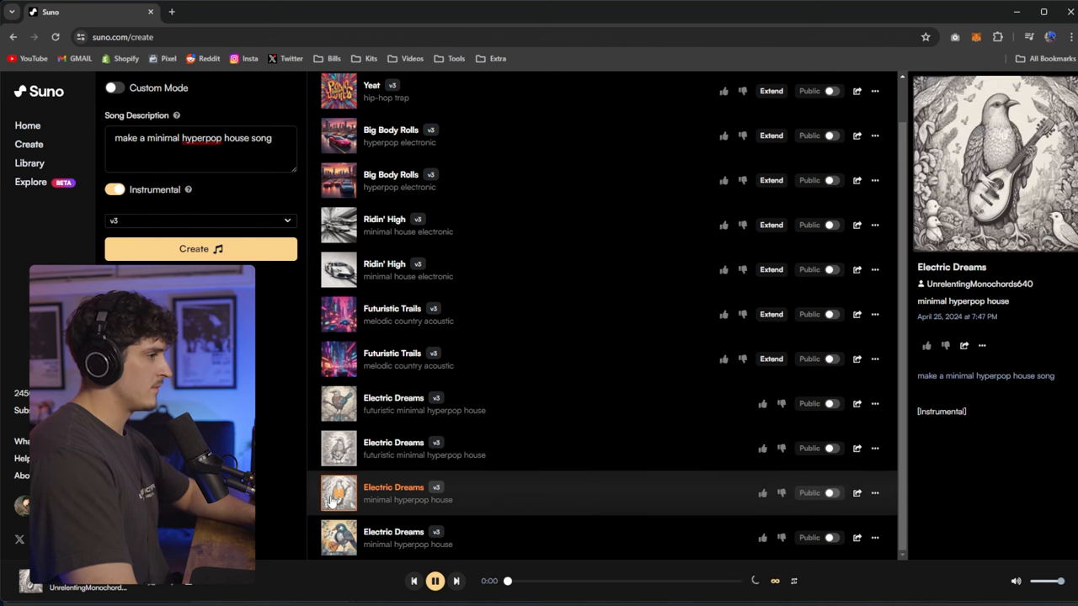
left_click(338, 493)
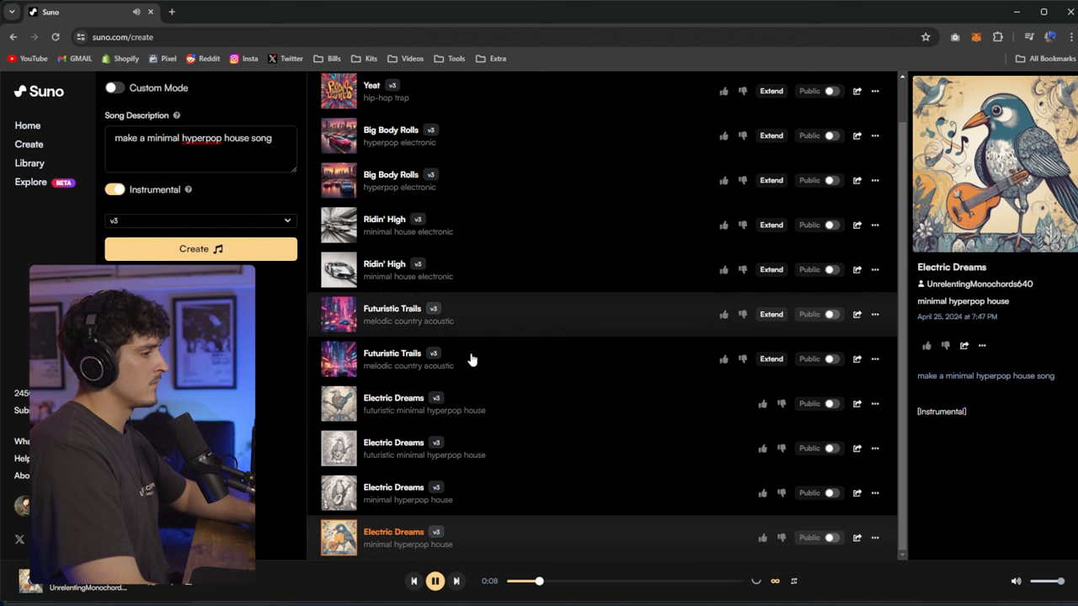
mouse_move(626, 532)
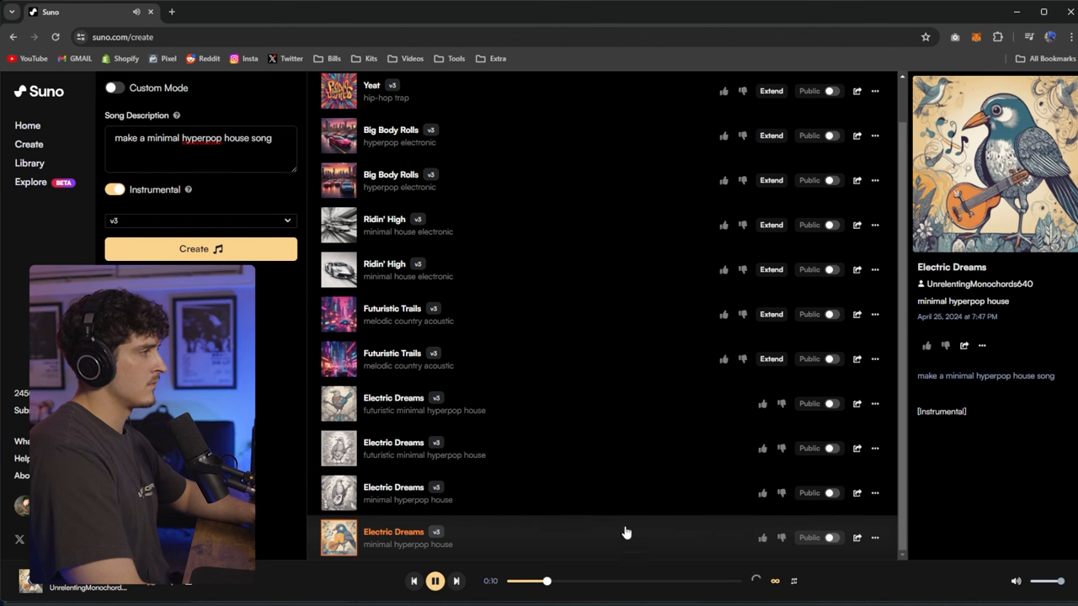
mouse_move(476, 529)
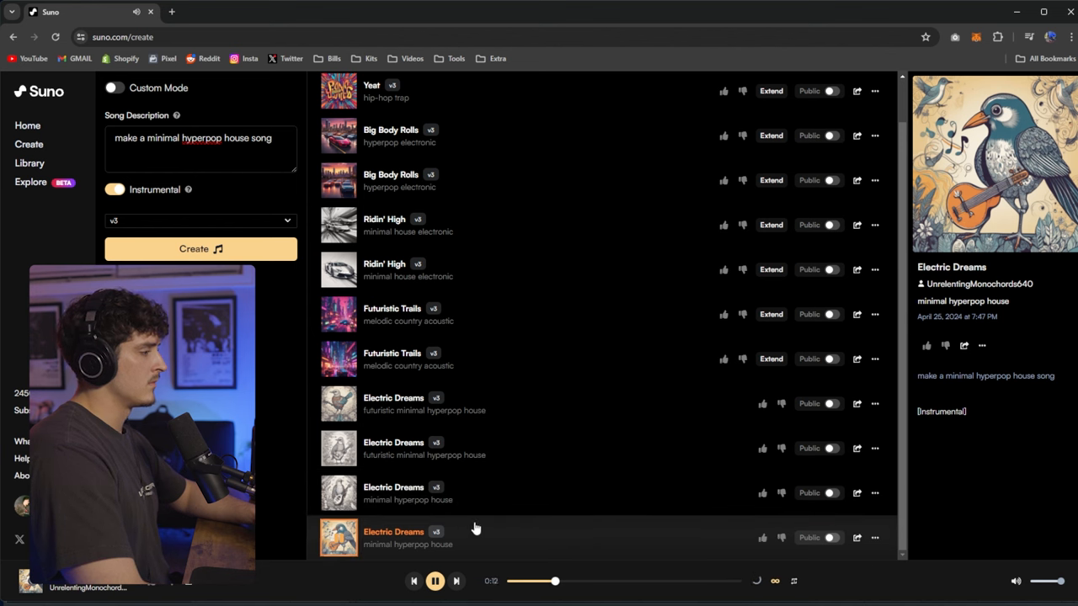
mouse_move(564, 545)
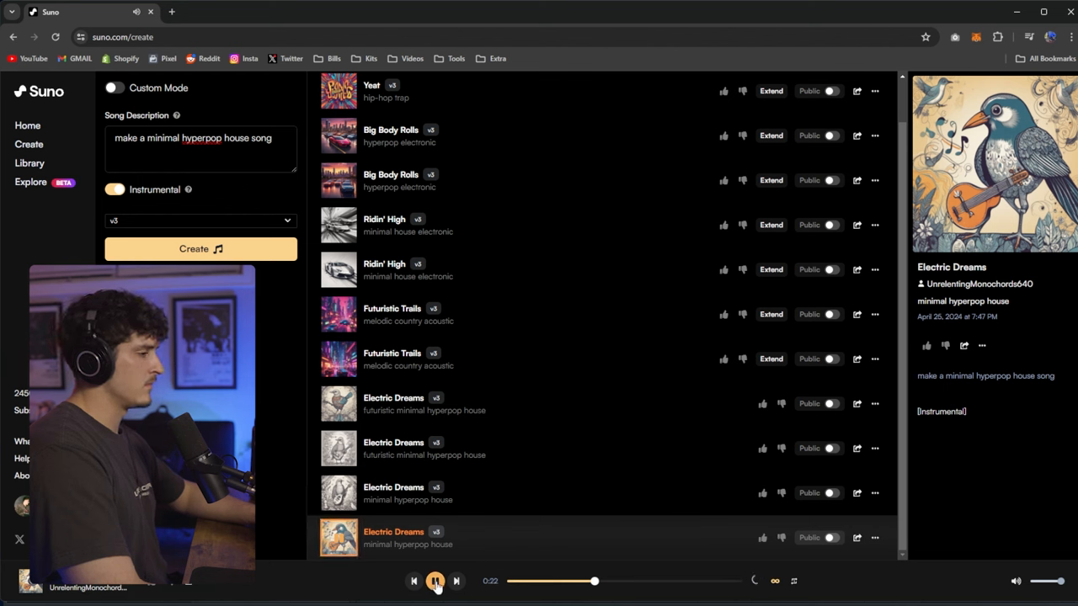
left_click(875, 538)
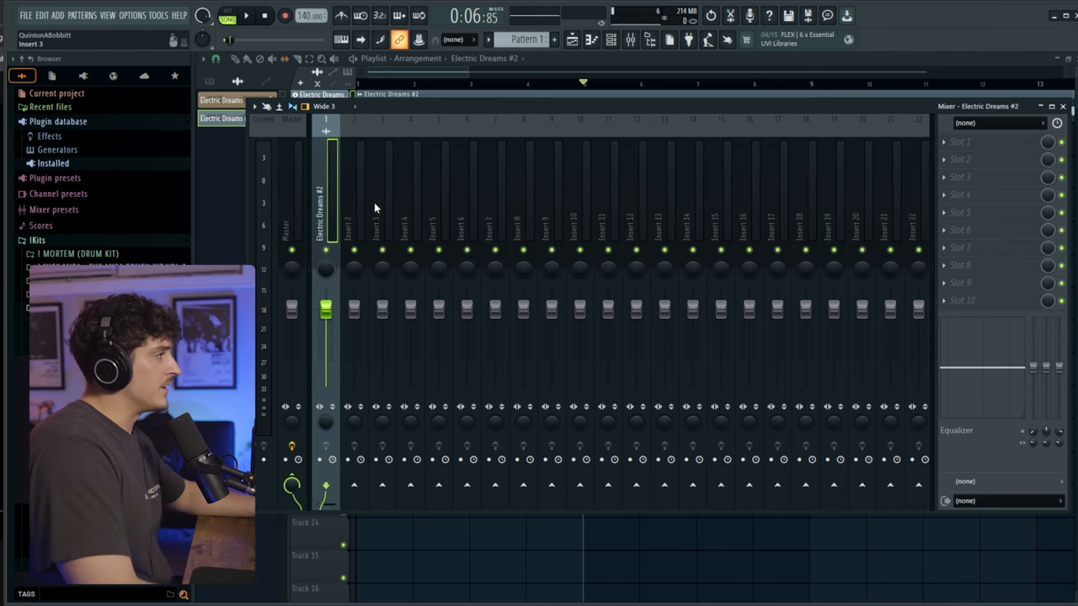
Set the Vocals Auto-Tune scale to minor and open Auto-Tune on Adlibs
left_click(601, 169)
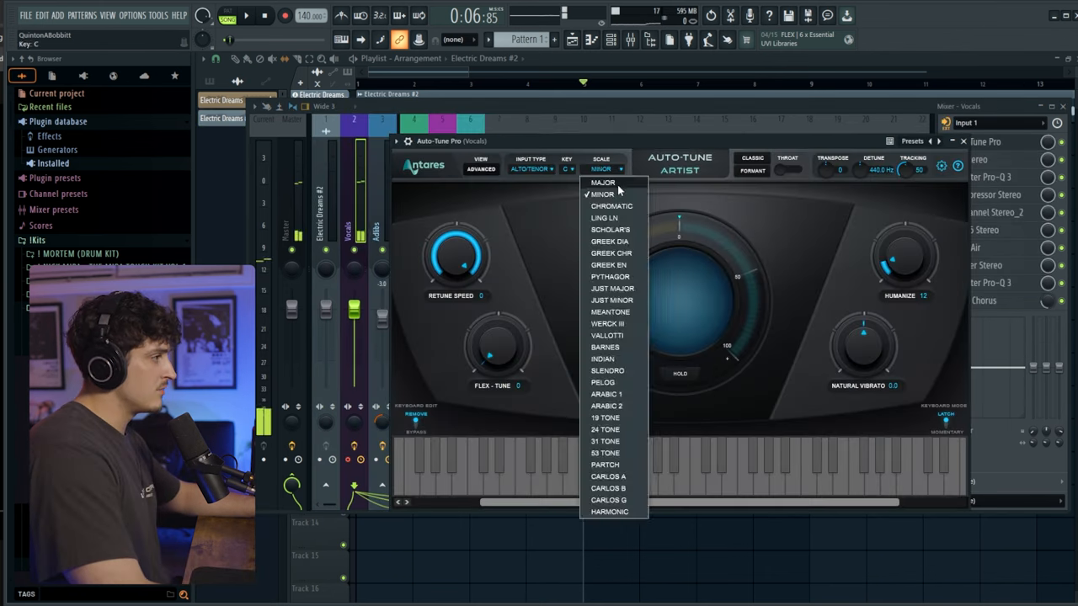
left_click(962, 140)
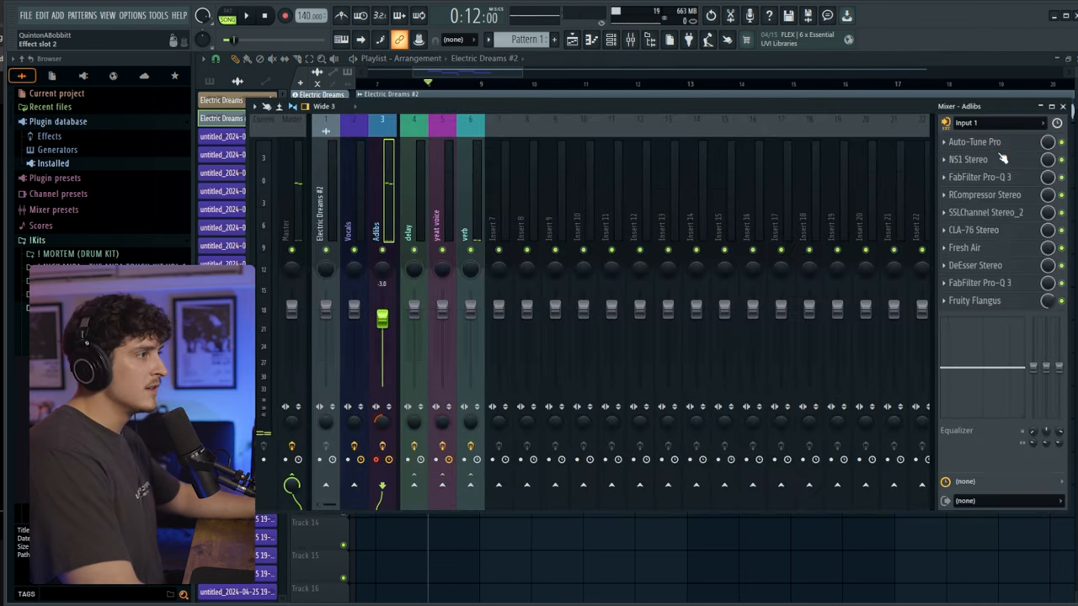
left_click(975, 142)
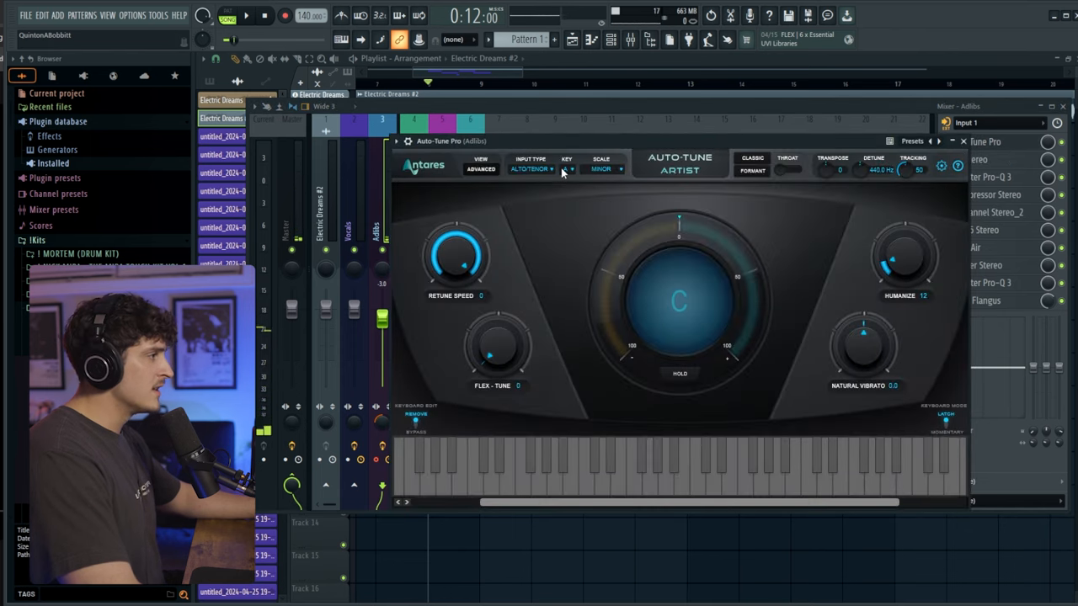